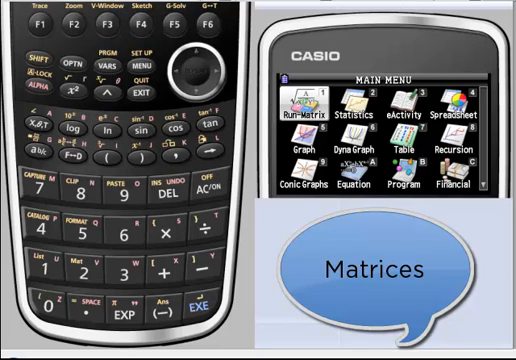
mouse_move(268, 252)
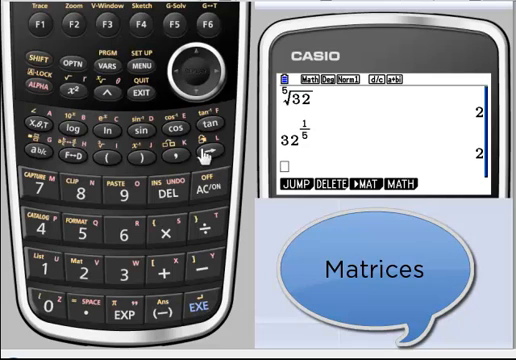
Step: Bring up the stored-matrix list from the Run-Matrix screen to reach Mat A
left_click(84, 28)
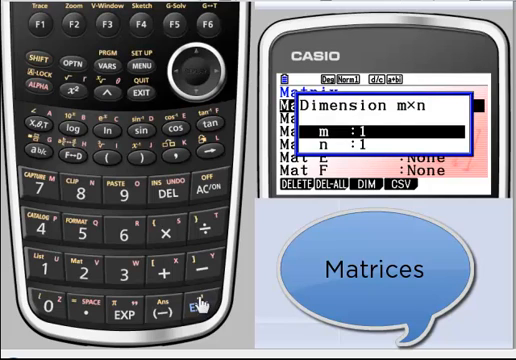
Step: Size Mat A as 2×2, store entries 3, 0, 2, −6, and leave the editor
left_click(64, 270)
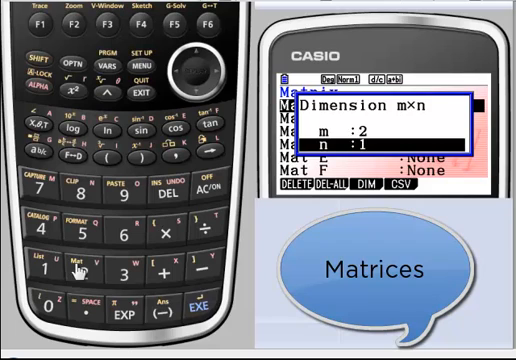
left_click(196, 304)
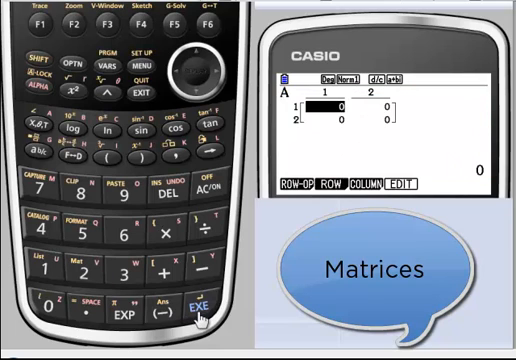
left_click(200, 310)
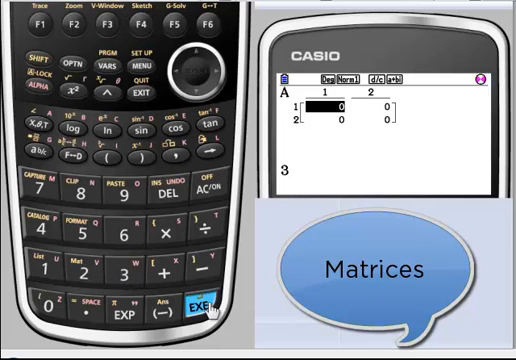
left_click(200, 304)
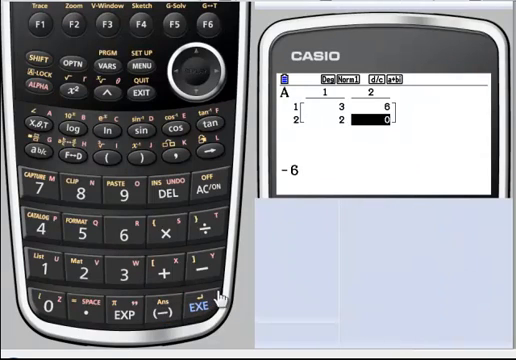
left_click(196, 304)
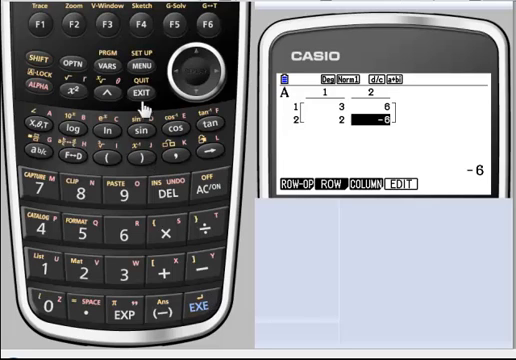
left_click(136, 90)
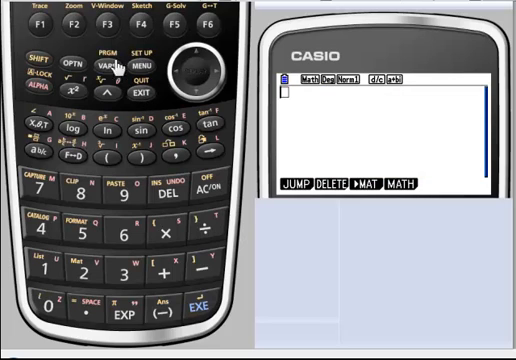
mouse_move(64, 118)
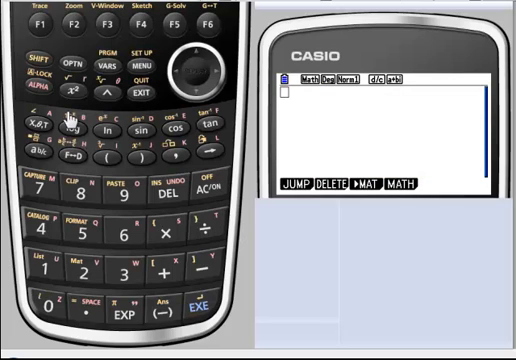
Step: Show the OPTN functions list on the calculation screen for matrix tools
left_click(144, 24)
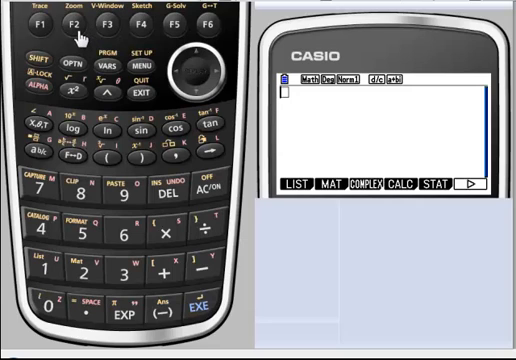
mouse_move(88, 274)
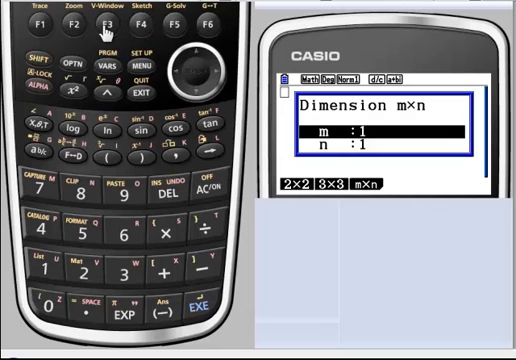
mouse_move(96, 280)
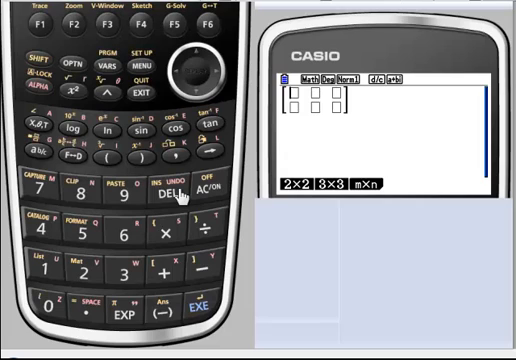
mouse_move(156, 316)
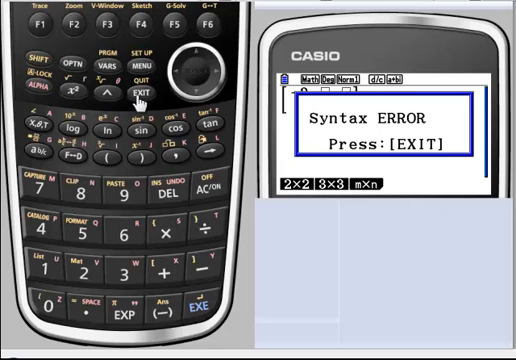
Step: Clear the syntax error and complete the 1/3 entry of the 2×3 matrix
left_click(136, 96)
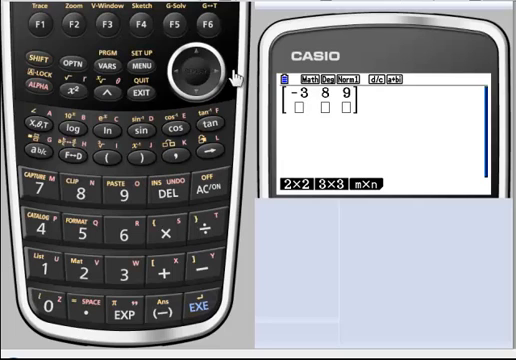
mouse_move(48, 156)
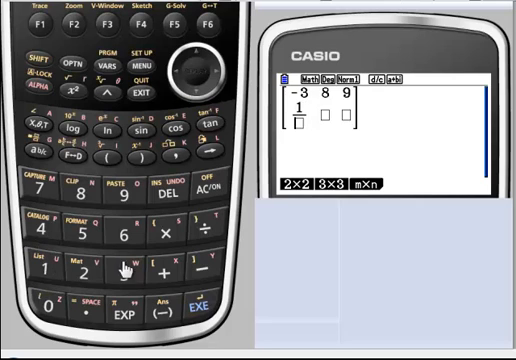
left_click(198, 304)
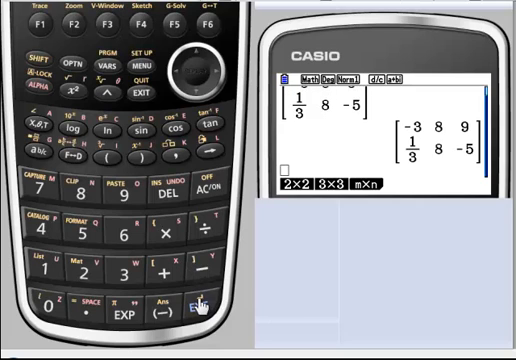
mouse_move(196, 62)
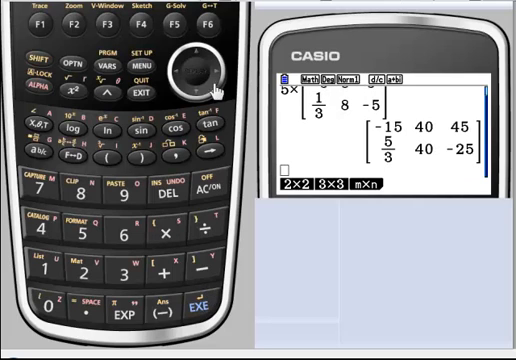
Step: Recall the earlier 2×3 matrix expression from history for multiplying by 5
left_click(196, 52)
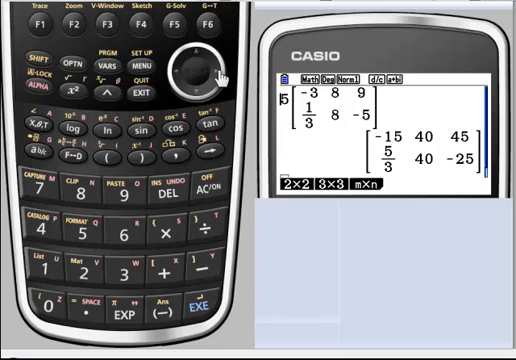
mouse_move(170, 278)
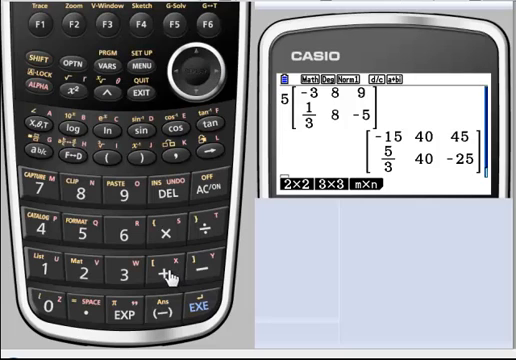
Step: Evaluate 5 + matrix, hit the Invalid Type error, and dismiss it
left_click(200, 304)
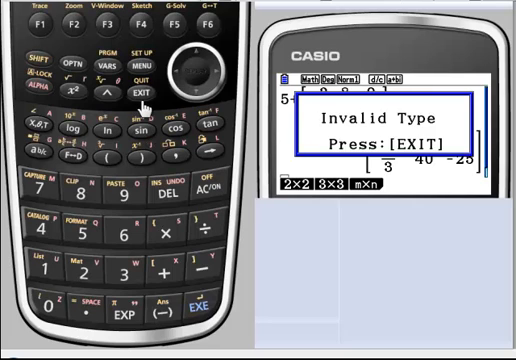
left_click(132, 92)
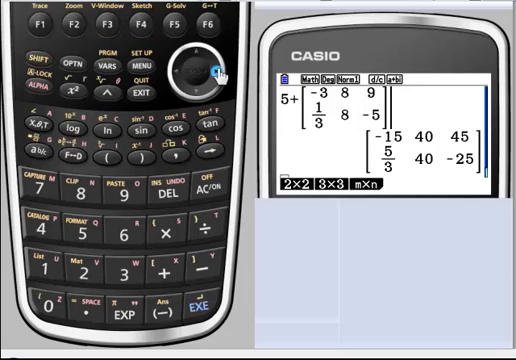
mouse_move(178, 108)
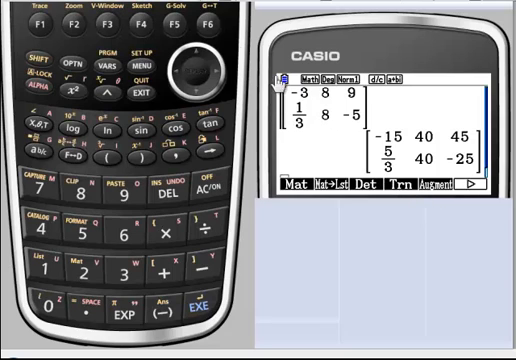
mouse_move(210, 28)
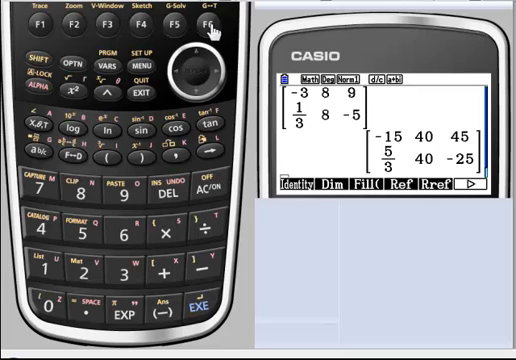
mouse_move(304, 156)
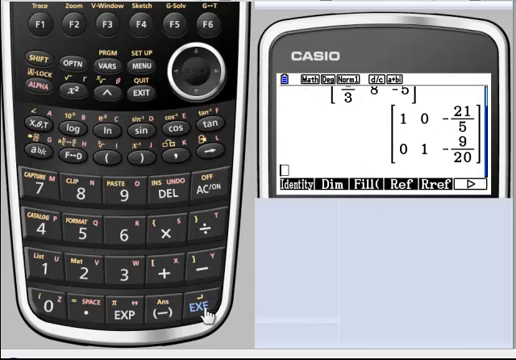
mouse_move(152, 178)
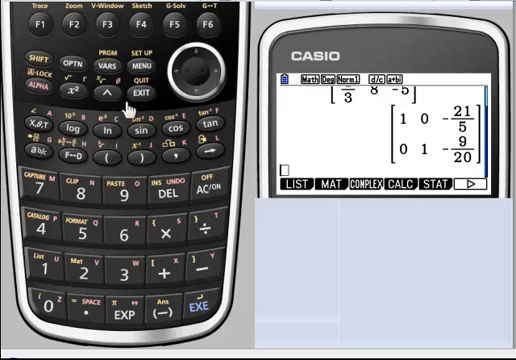
mouse_move(76, 70)
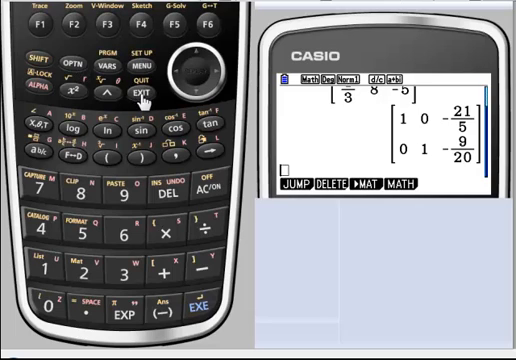
mouse_move(140, 24)
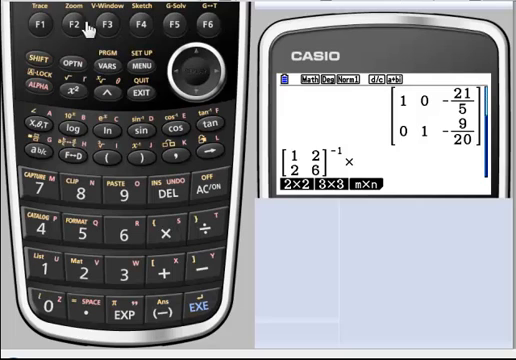
Step: Insert the 2×1 vector template, evaluate inverse-times-vector giving [8, −3/2], then begin the lone inverse
left_click(112, 18)
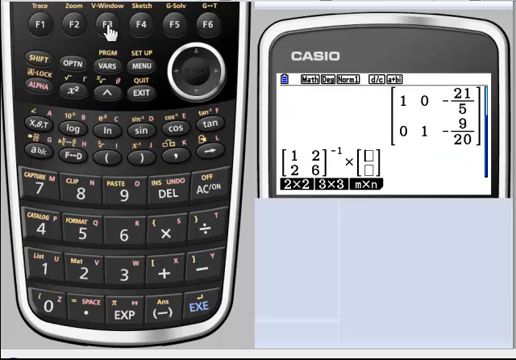
left_click(196, 312)
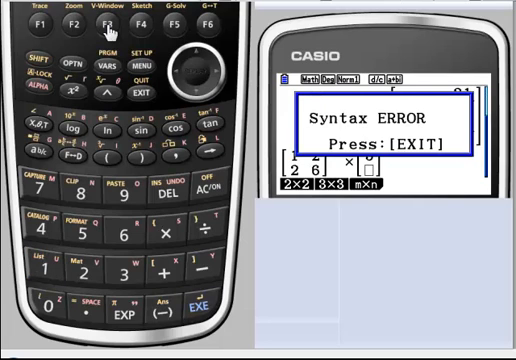
mouse_move(136, 96)
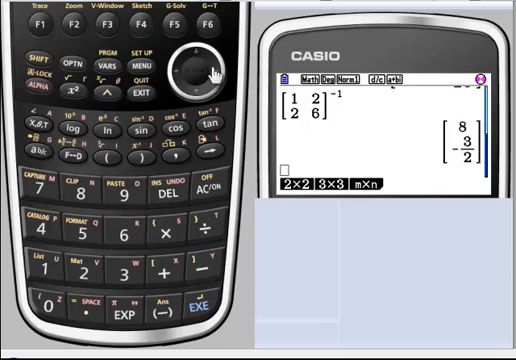
left_click(198, 312)
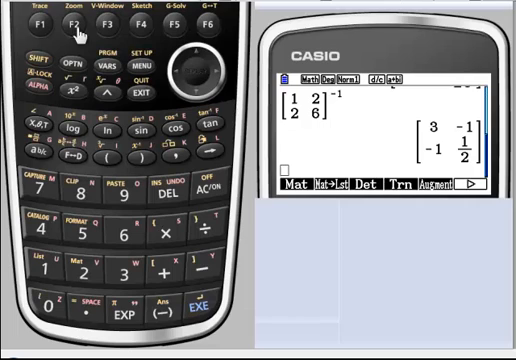
Step: Insert the Det function to begin a determinant expression
left_click(204, 24)
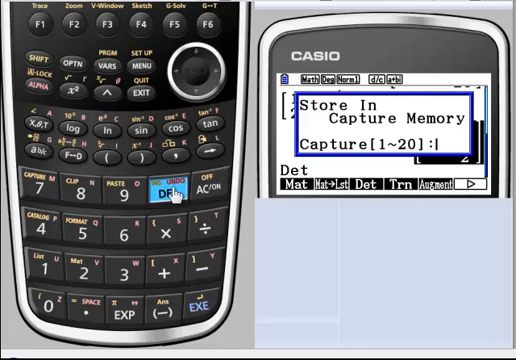
mouse_move(108, 124)
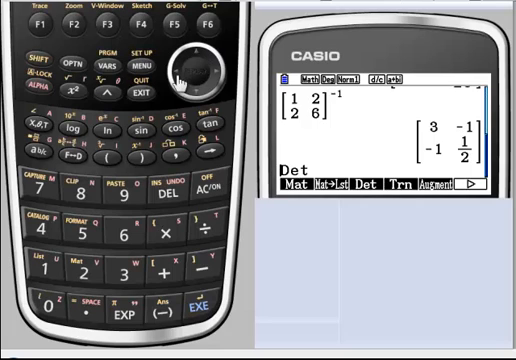
mouse_move(34, 62)
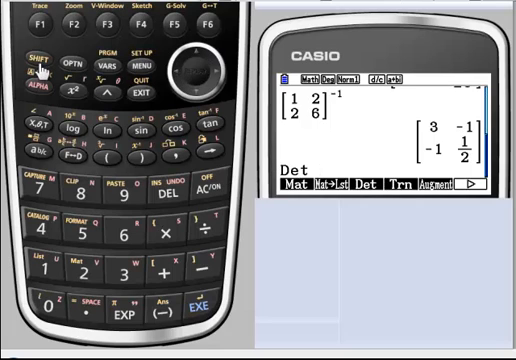
Step: Respond to the capture memory prompt, clearing the earlier calculations from the screen
left_click(118, 192)
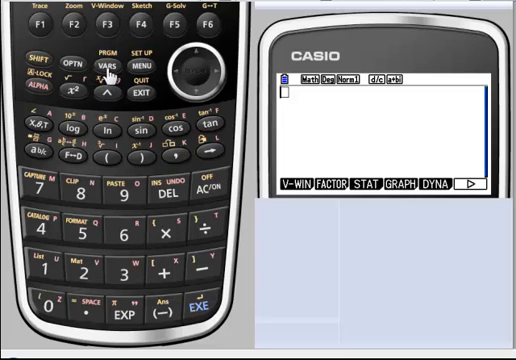
mouse_move(132, 98)
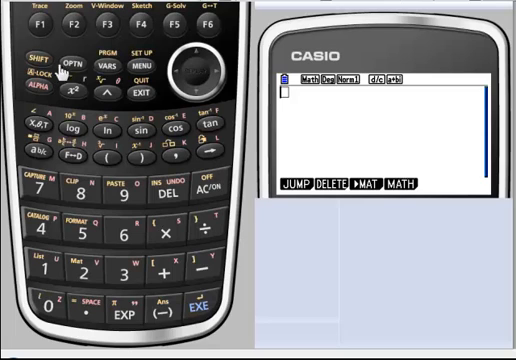
mouse_move(80, 278)
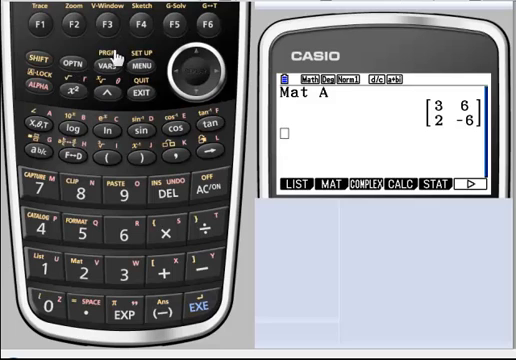
left_click(328, 186)
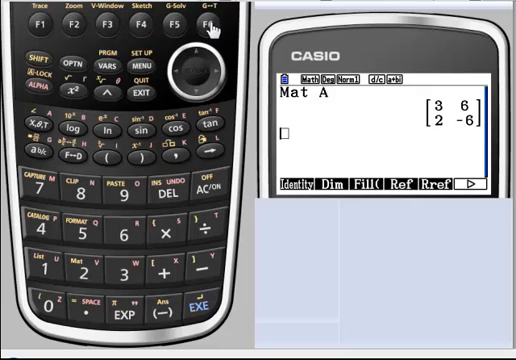
mouse_move(156, 118)
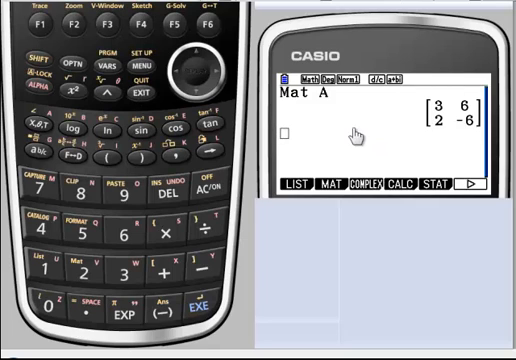
mouse_move(32, 148)
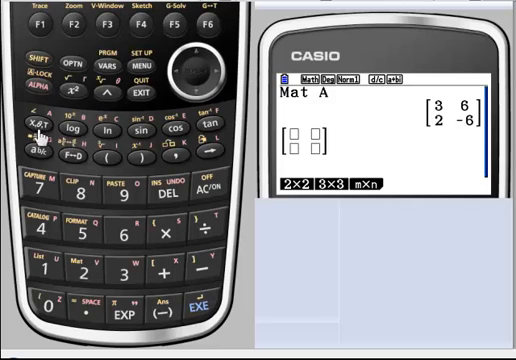
mouse_move(40, 66)
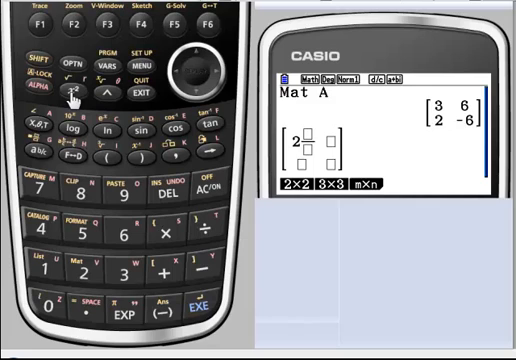
mouse_move(104, 224)
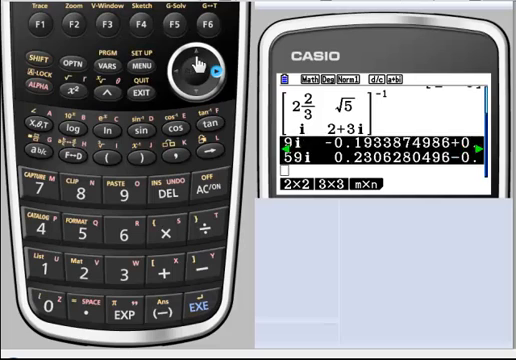
Step: Scroll right through the complex decimal entries of the inverted 2×2 matrix
scroll("right", 3)
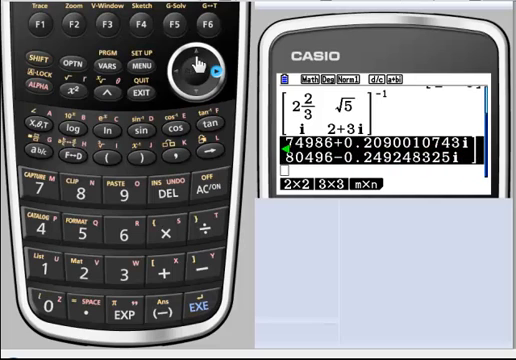
mouse_move(76, 160)
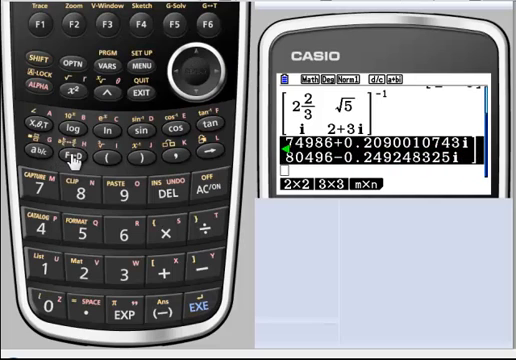